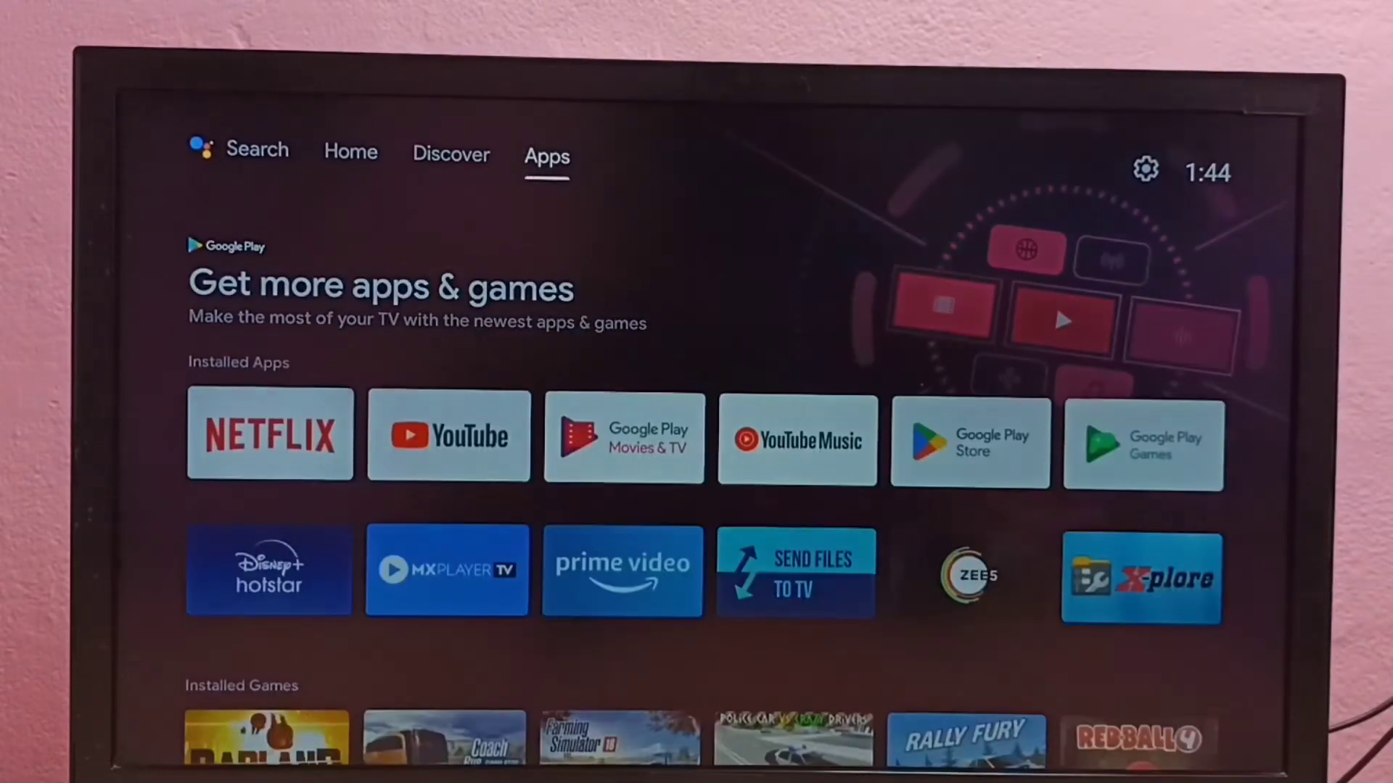
mouse_move(1145, 170)
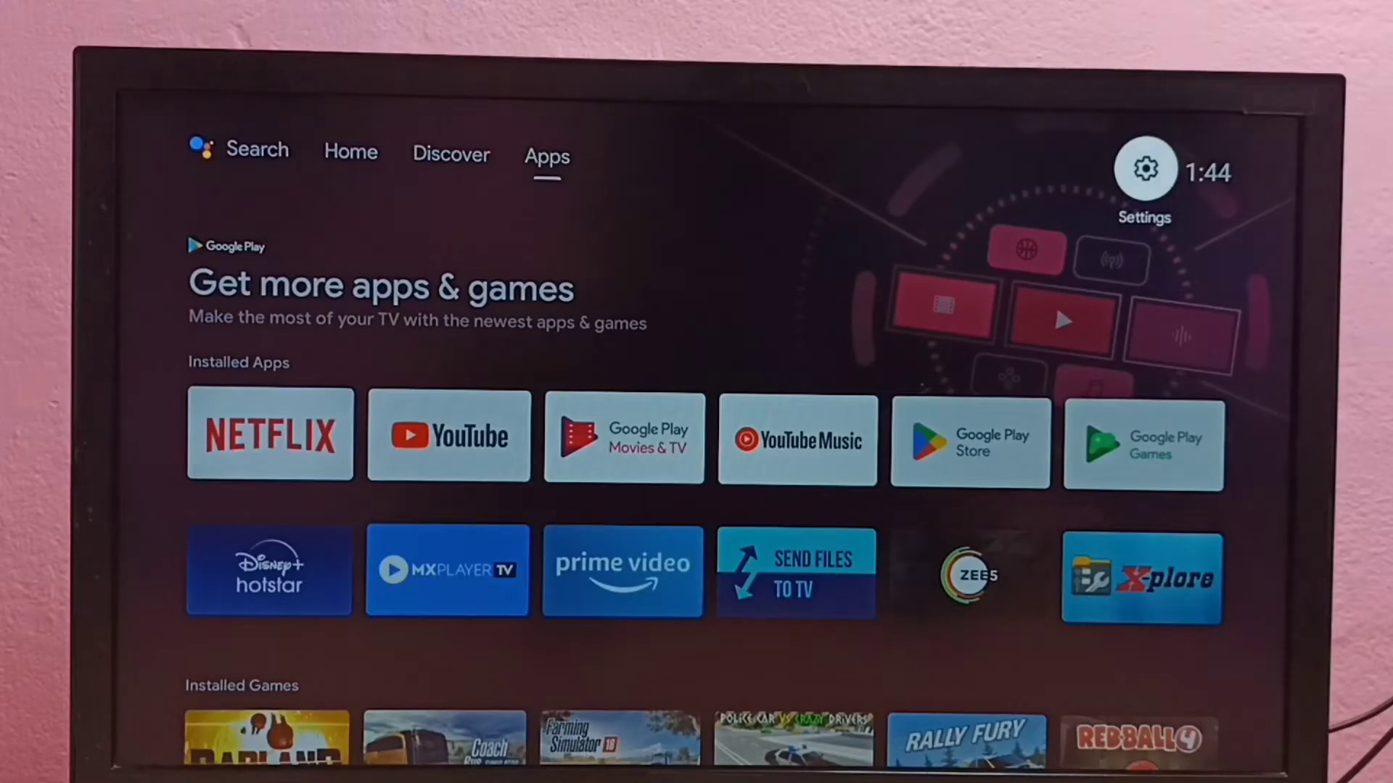
Step: From the home screen, go to Settings and into Device Preferences
click(1144, 169)
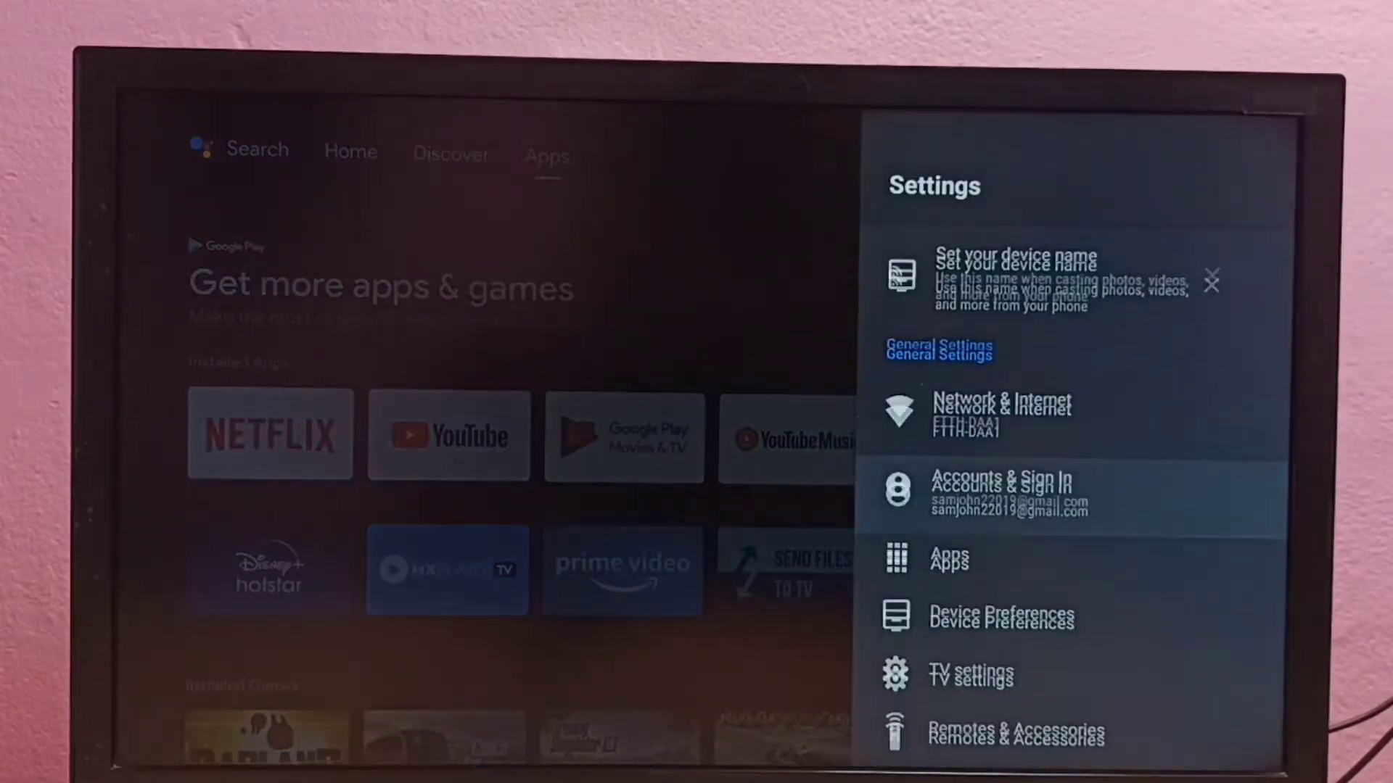
scroll(down, 3)
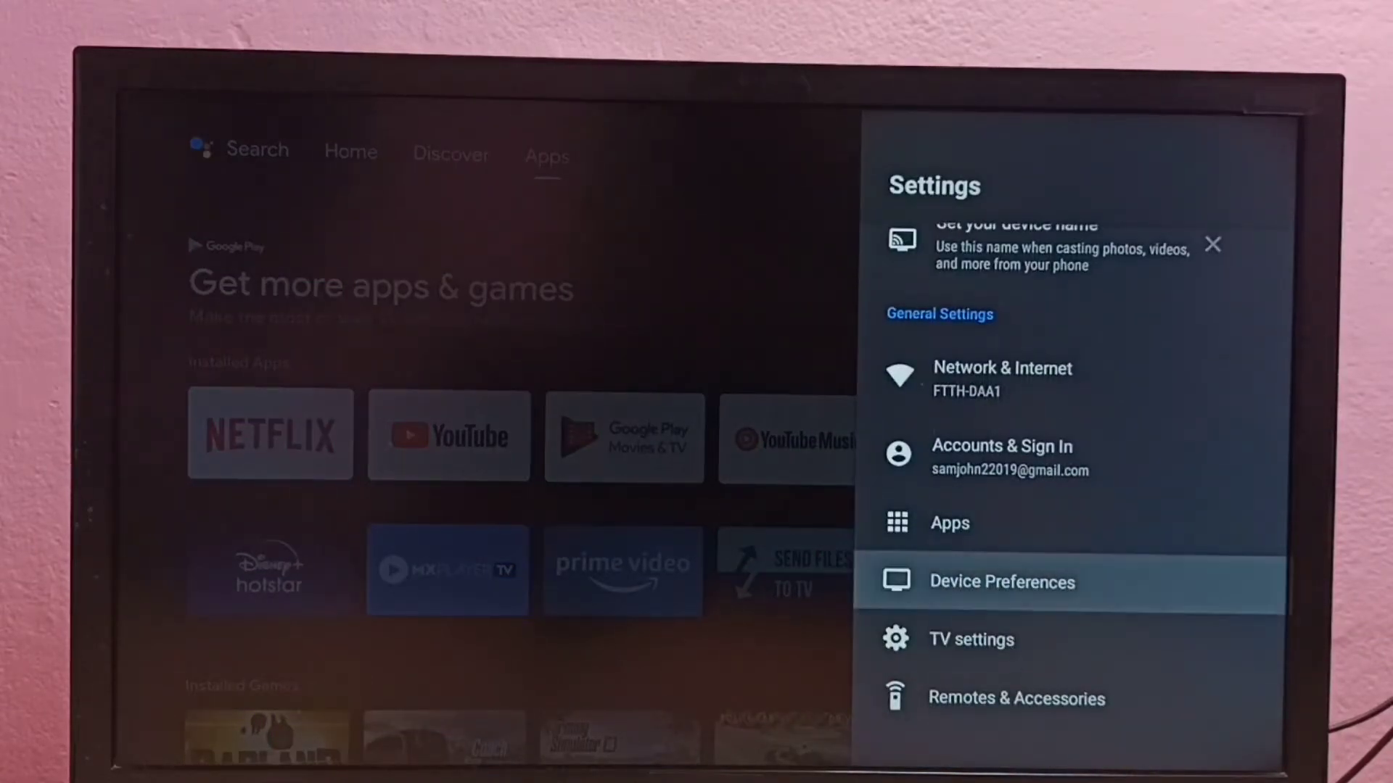
click(1001, 582)
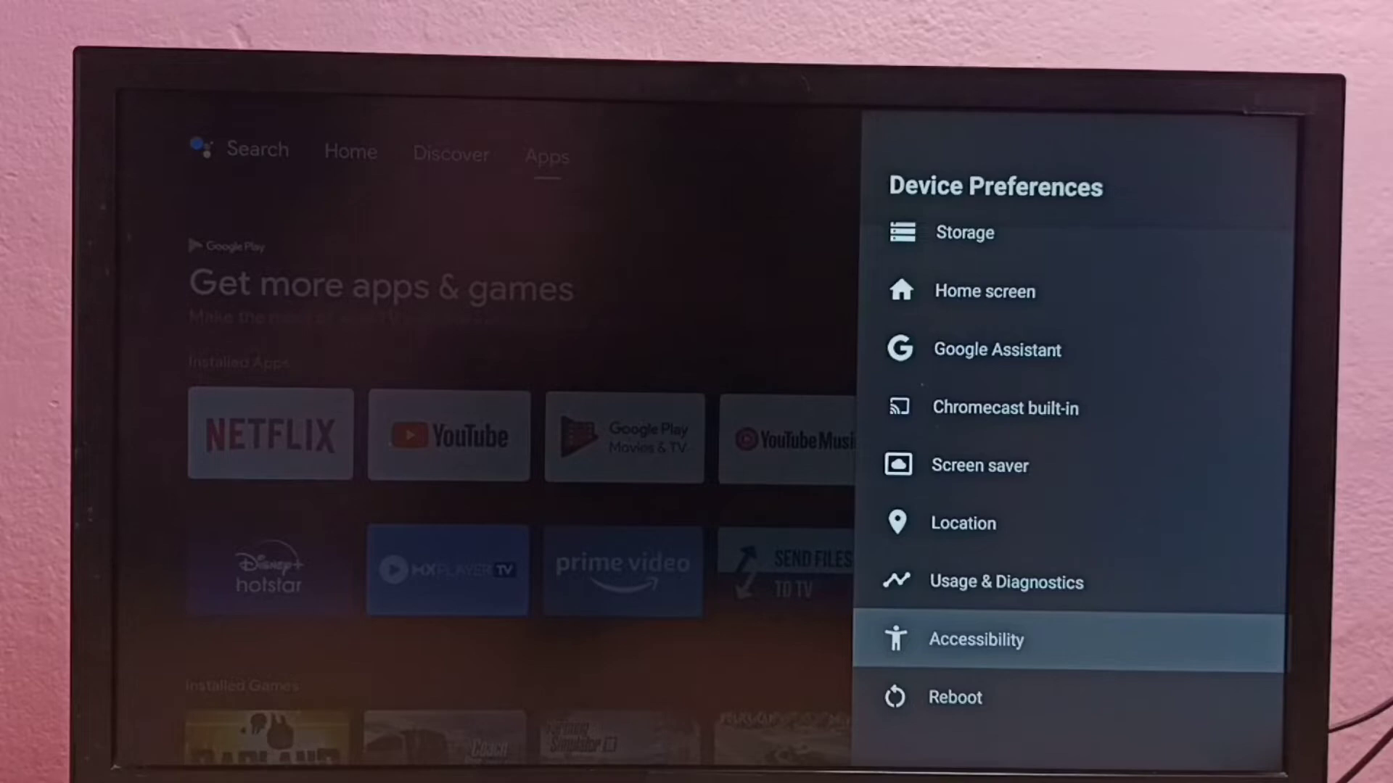
Step: Enable TalkBack under Accessibility and accept the 'Use TalkBack?' prompt with OK
click(975, 640)
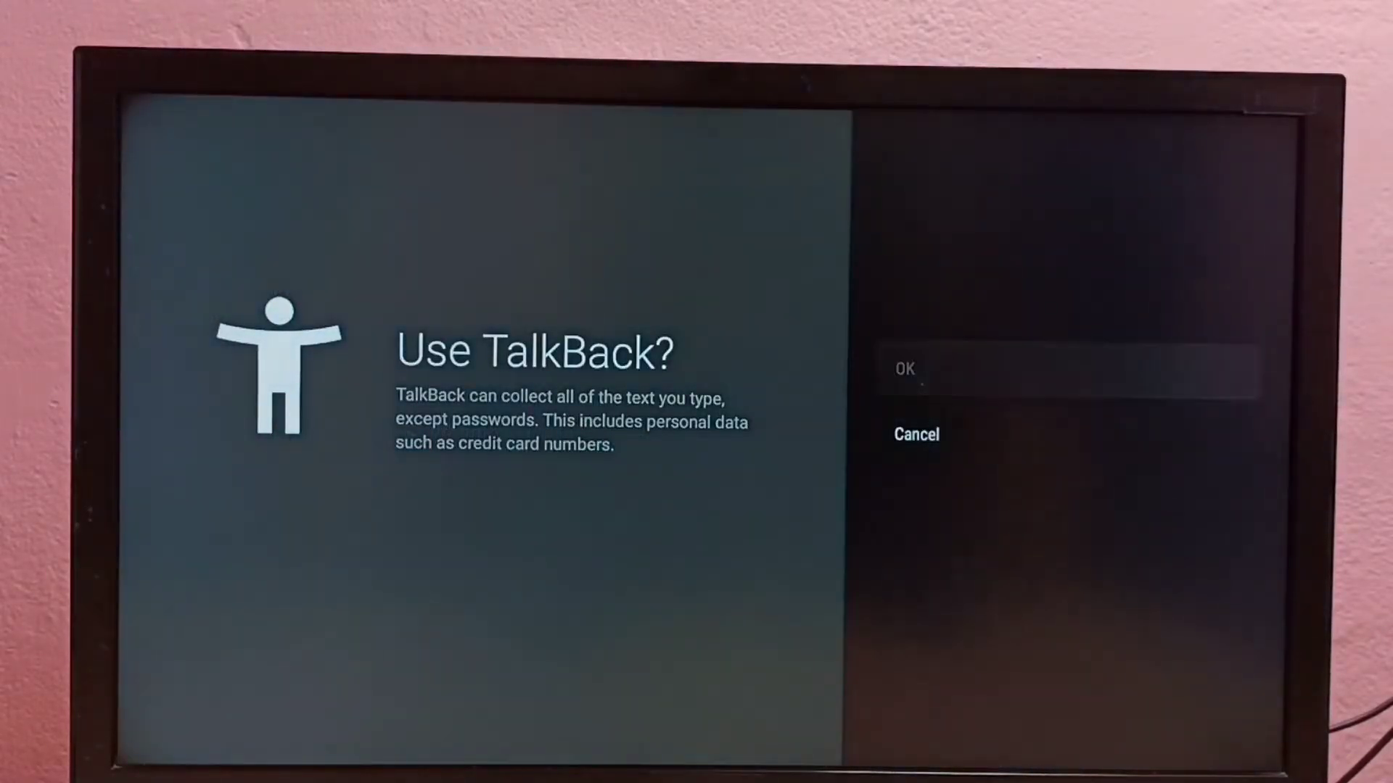
click(904, 368)
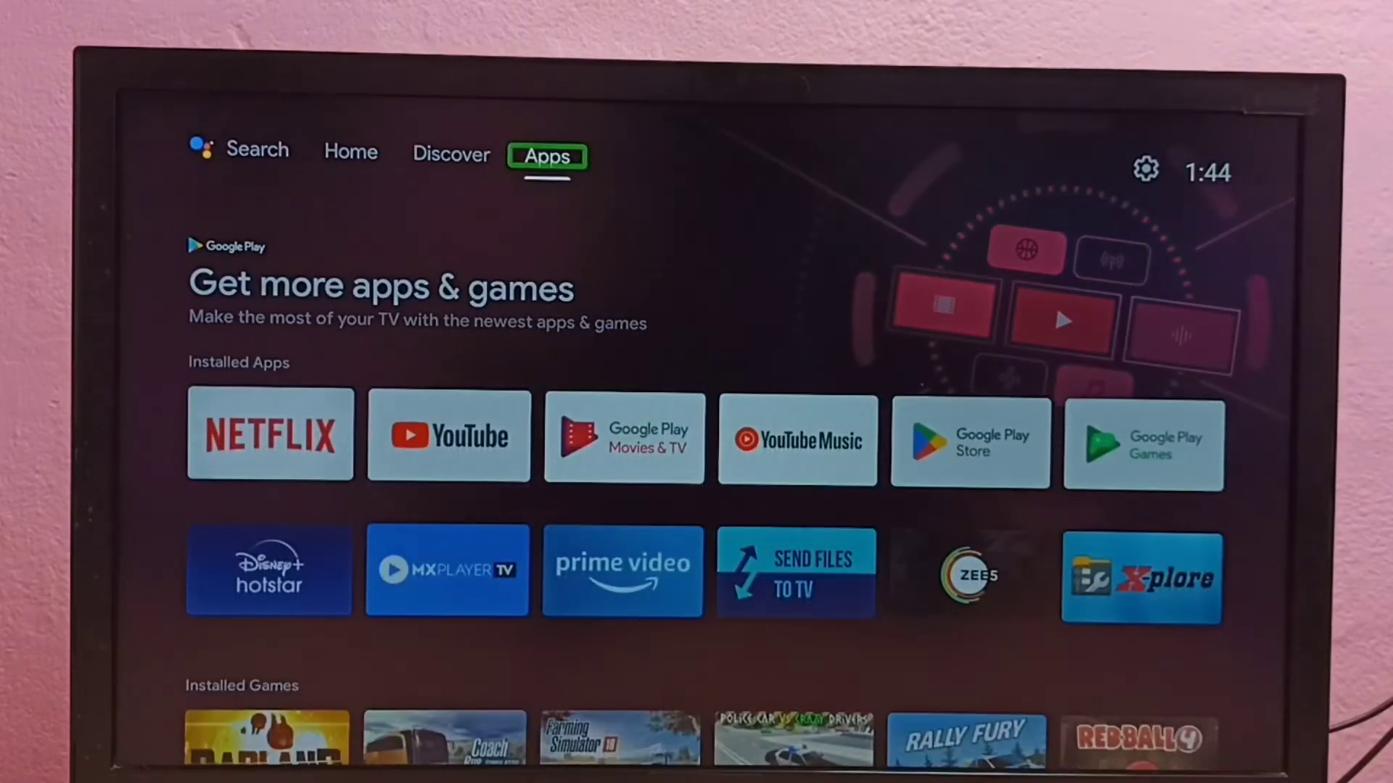
Step: Return to Settings and reopen Device Preferences
click(1143, 170)
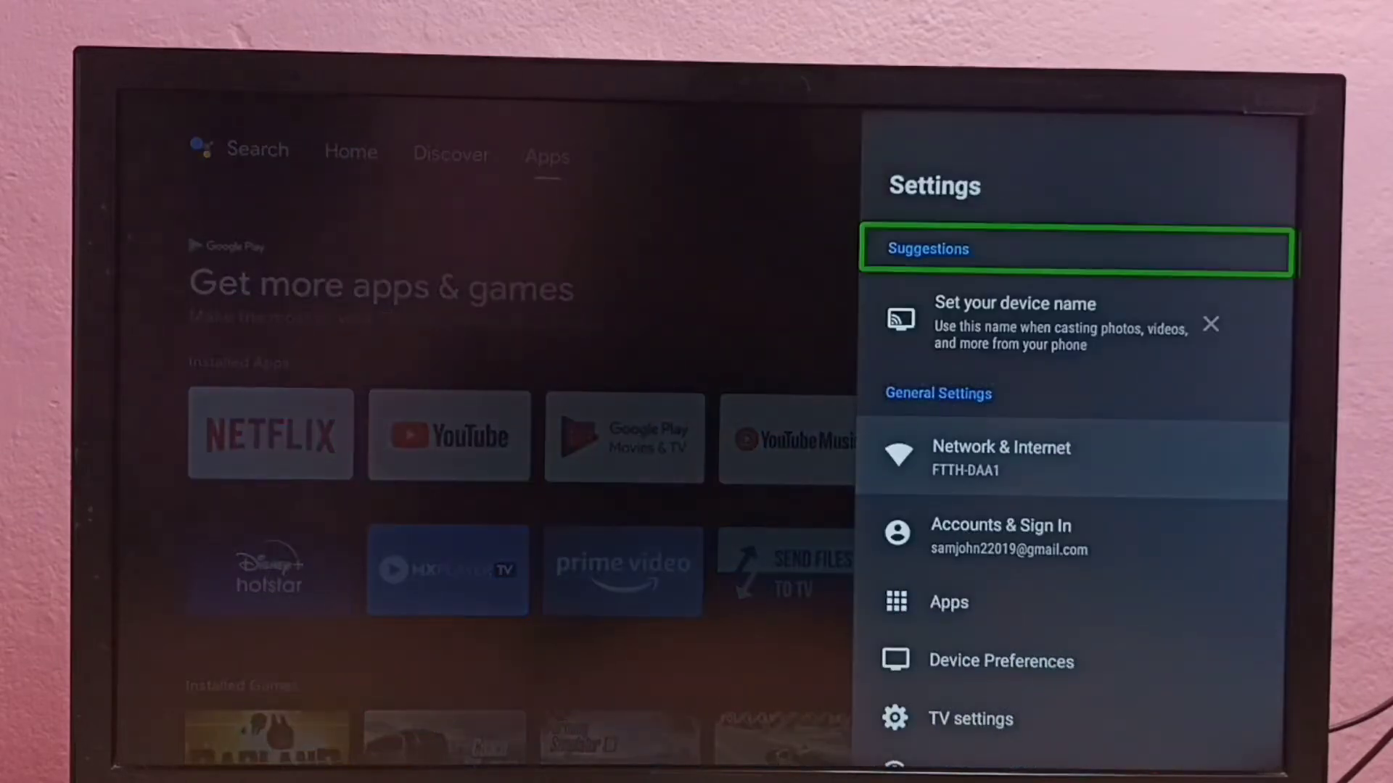
scroll(down, 3)
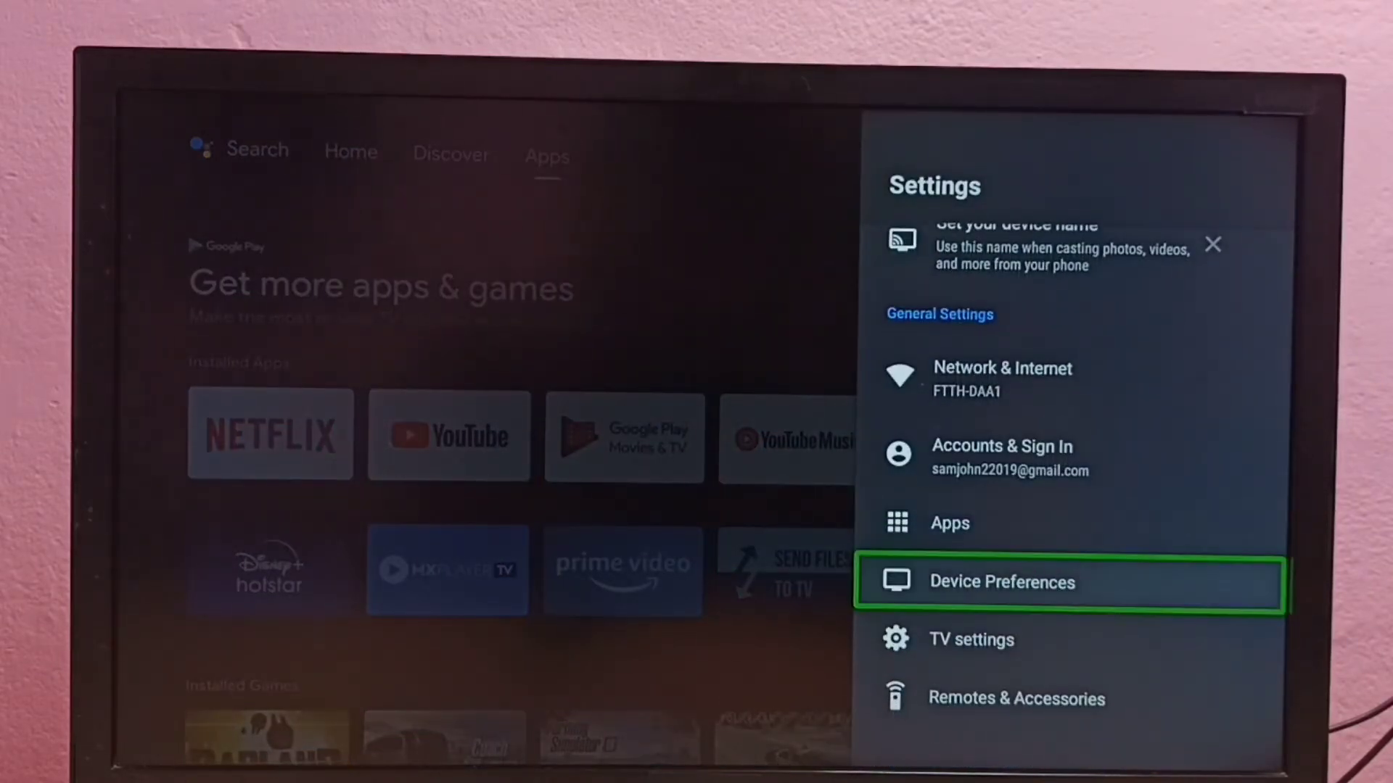
click(1001, 582)
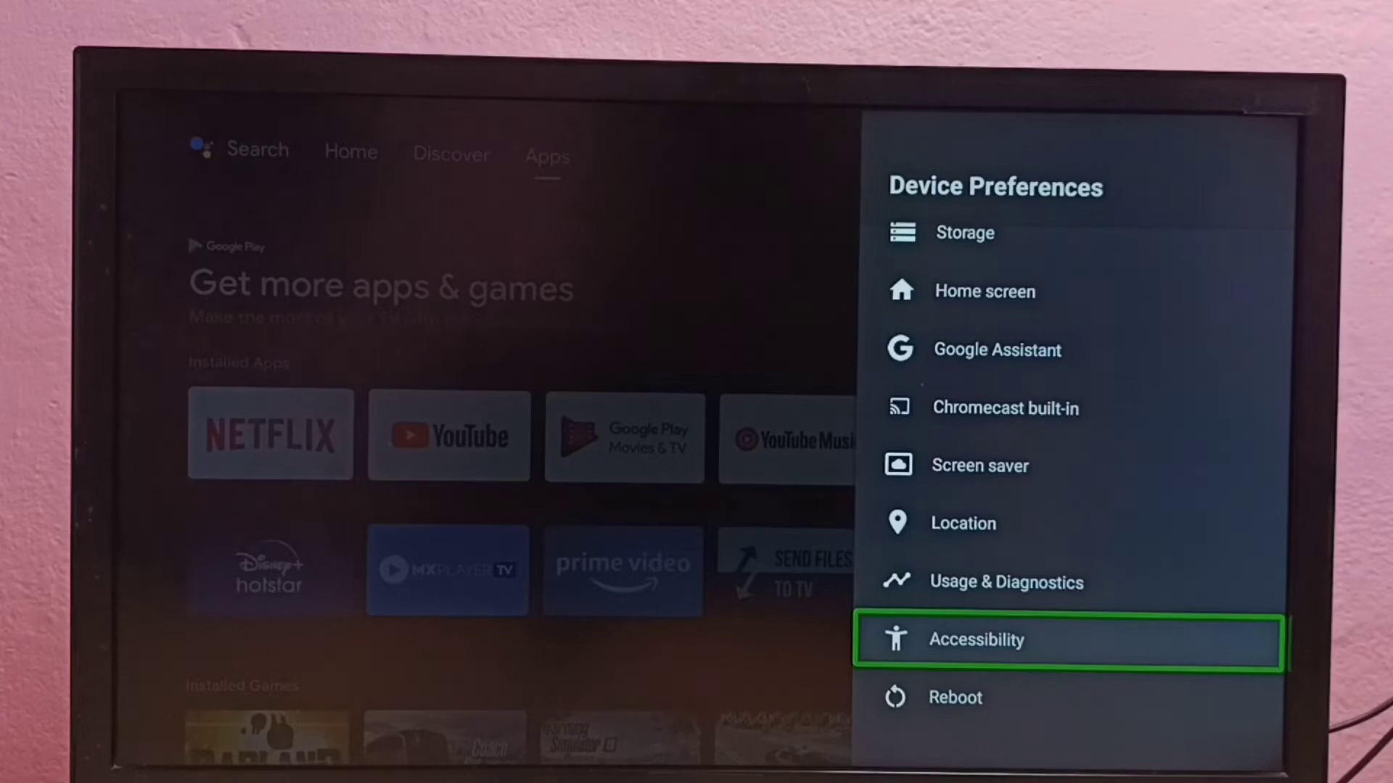
Step: Switch TalkBack's Enable toggle off in Accessibility's TalkBack settings
click(975, 640)
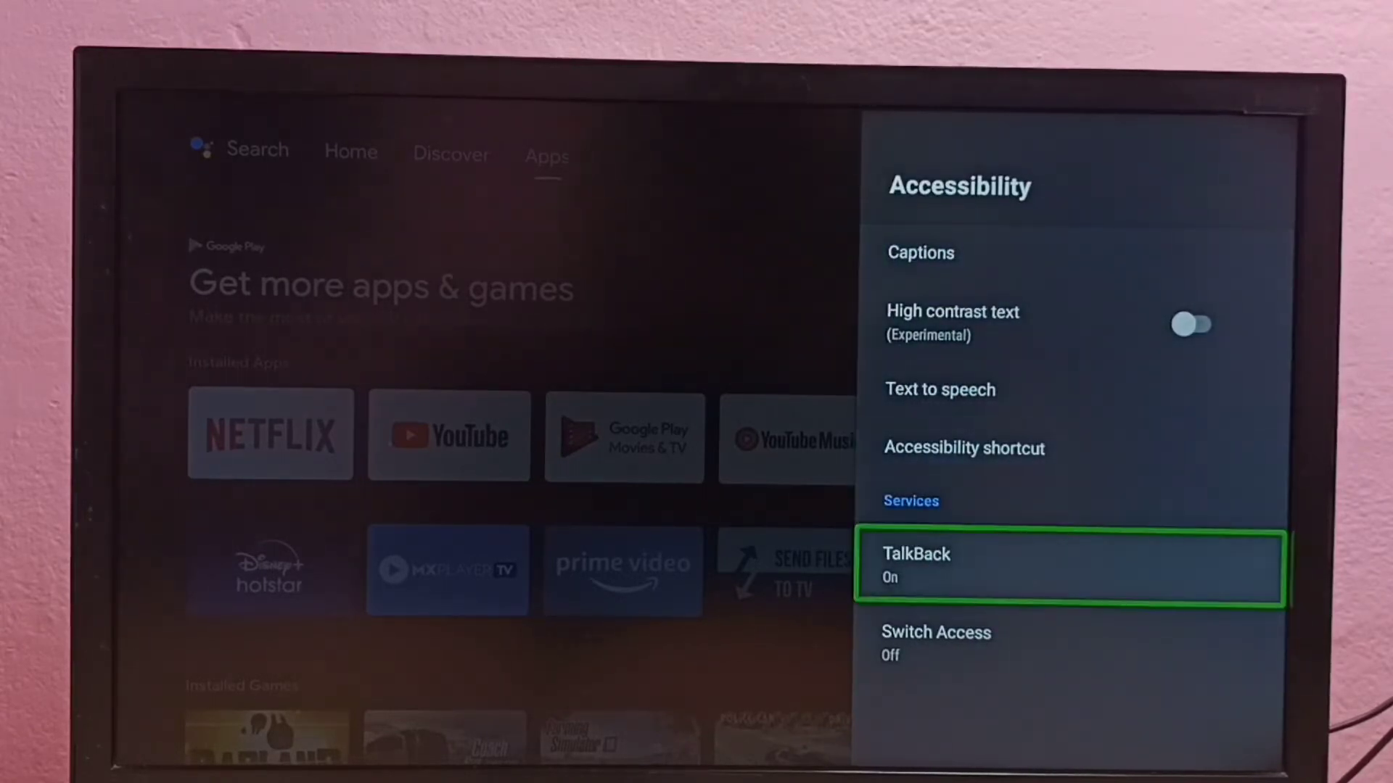
click(1069, 570)
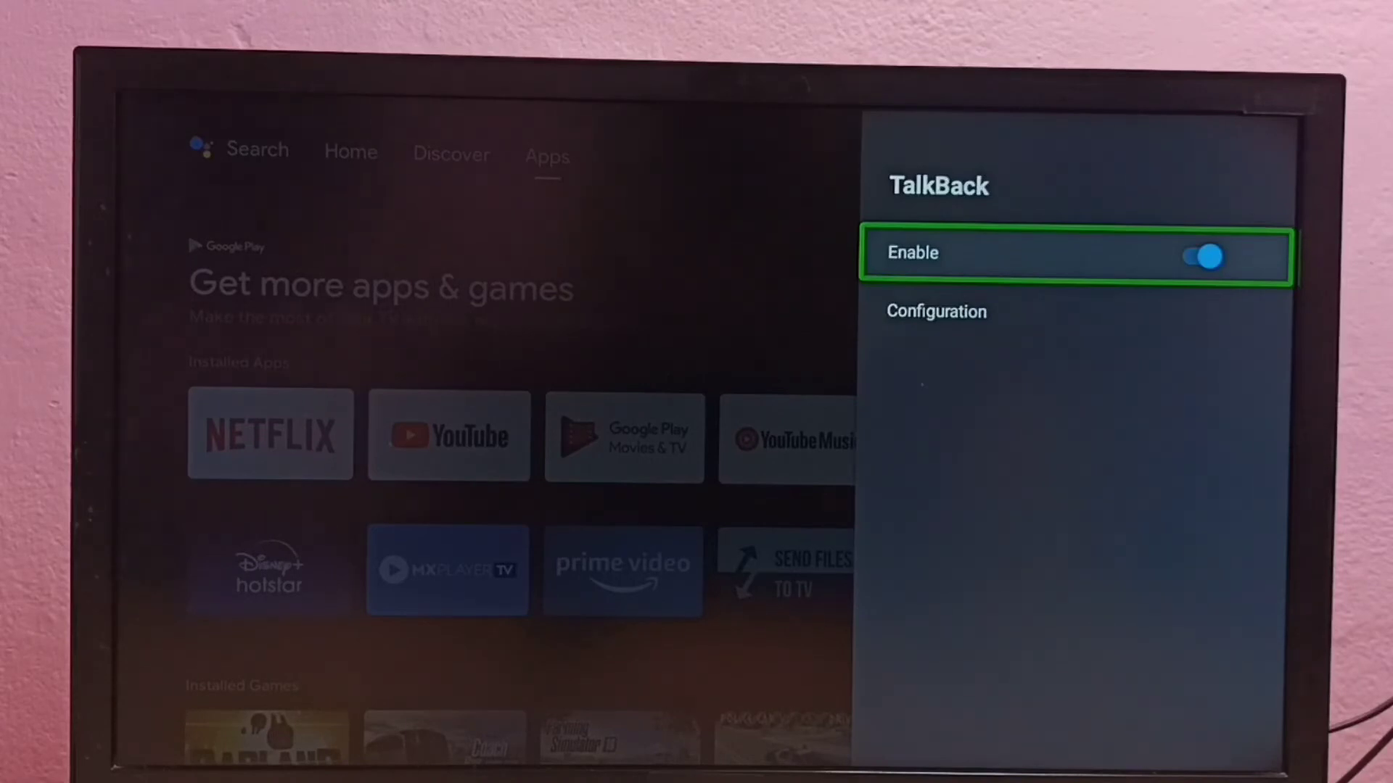
click(1198, 256)
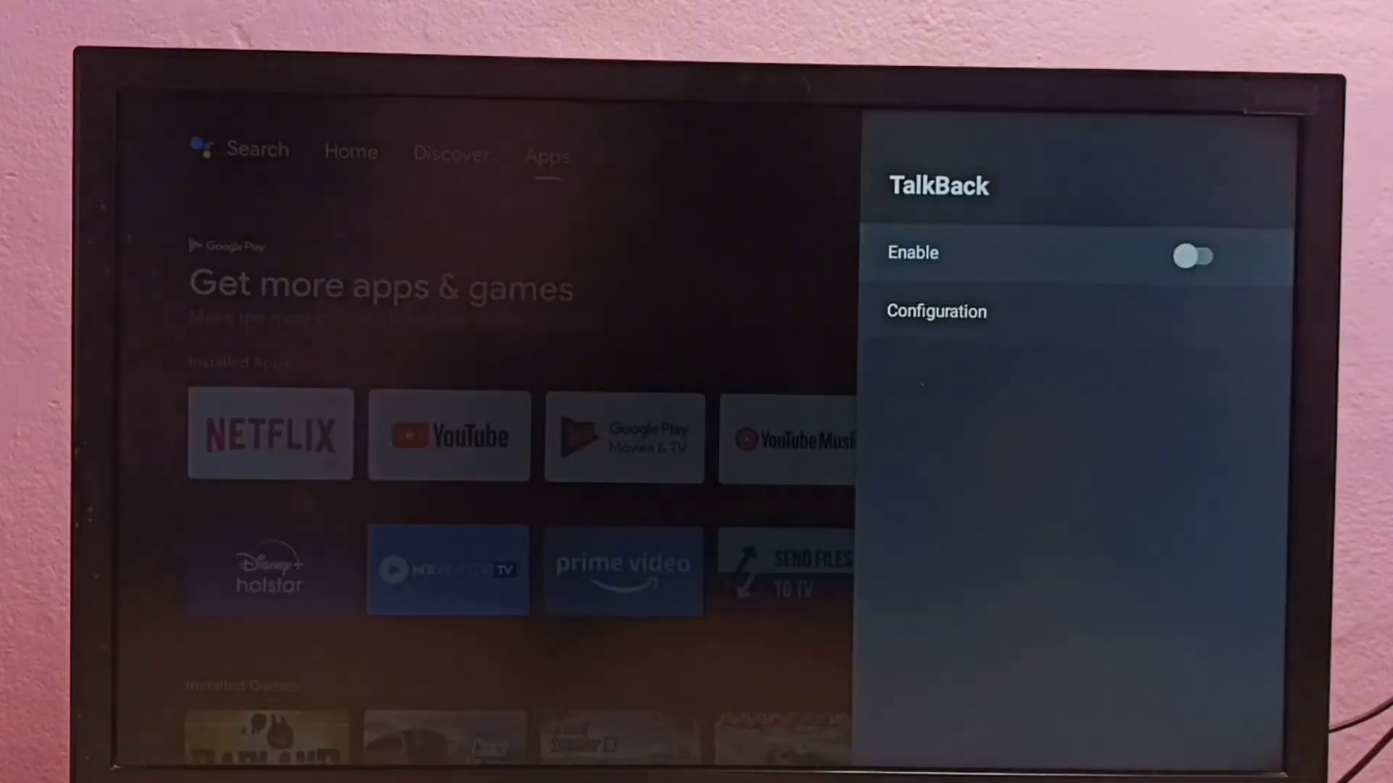